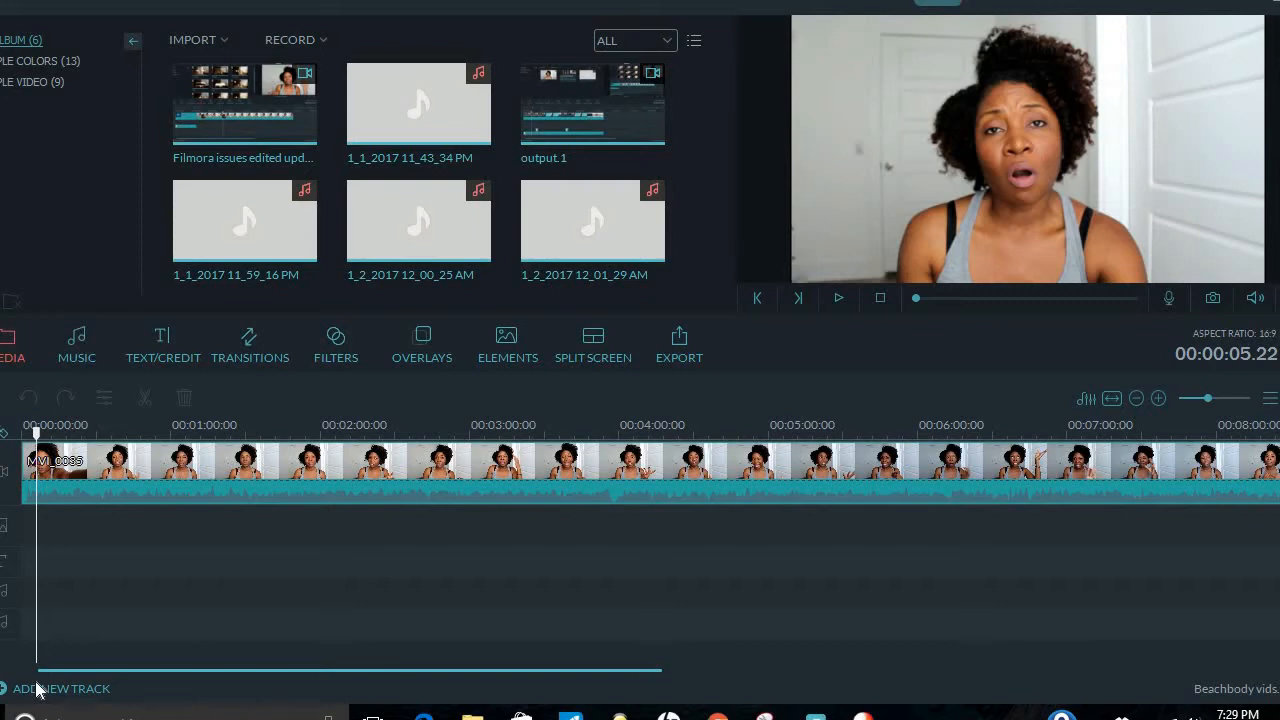
pyautogui.moveTo(336, 590)
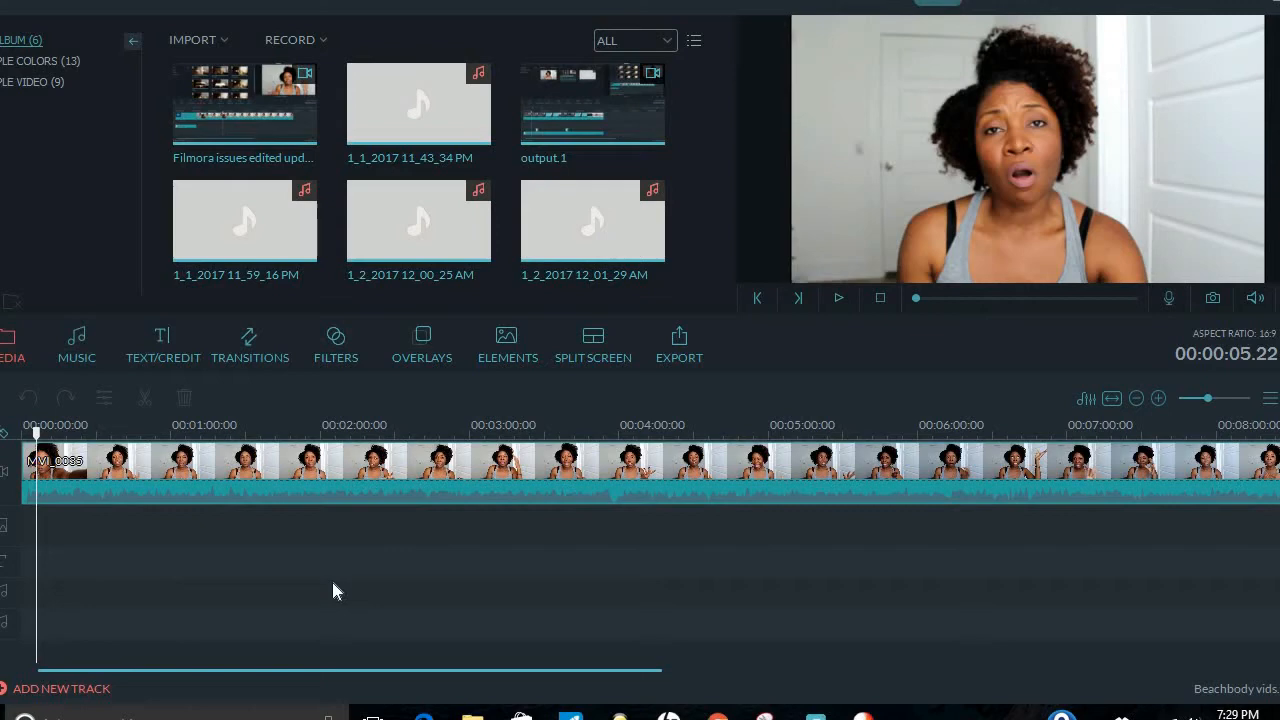
pyautogui.moveTo(560, 574)
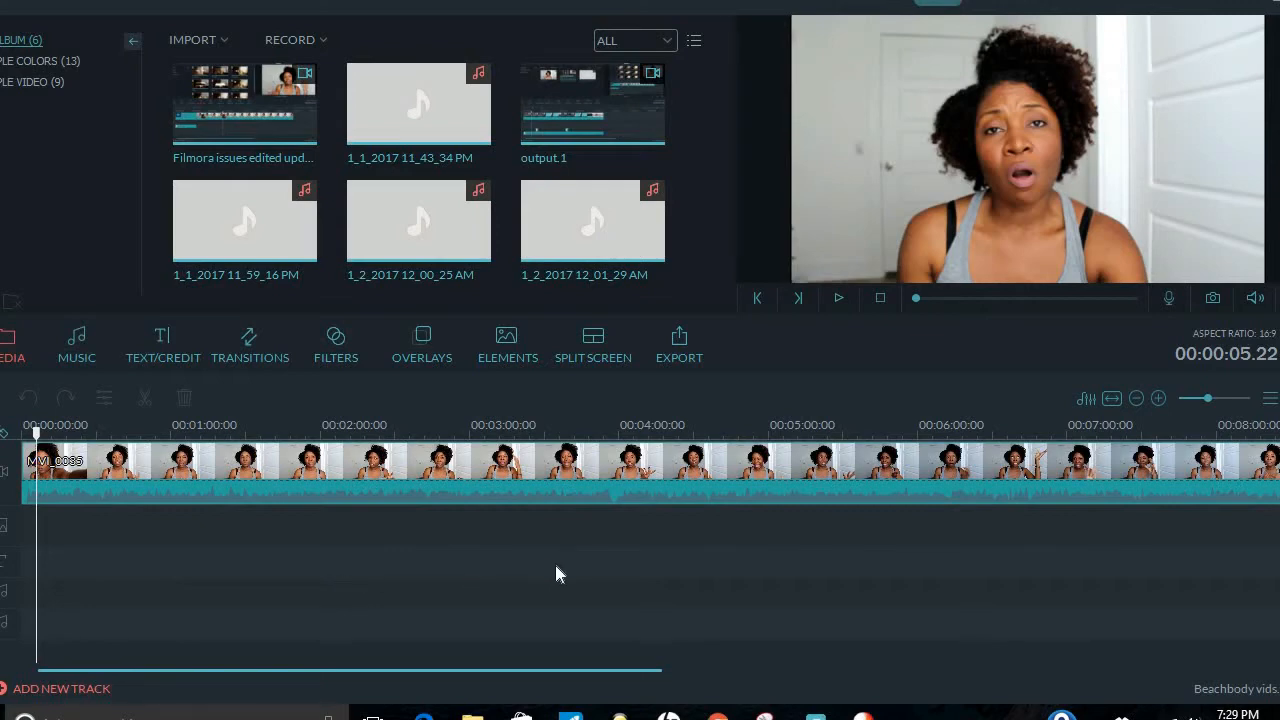
pyautogui.moveTo(672, 388)
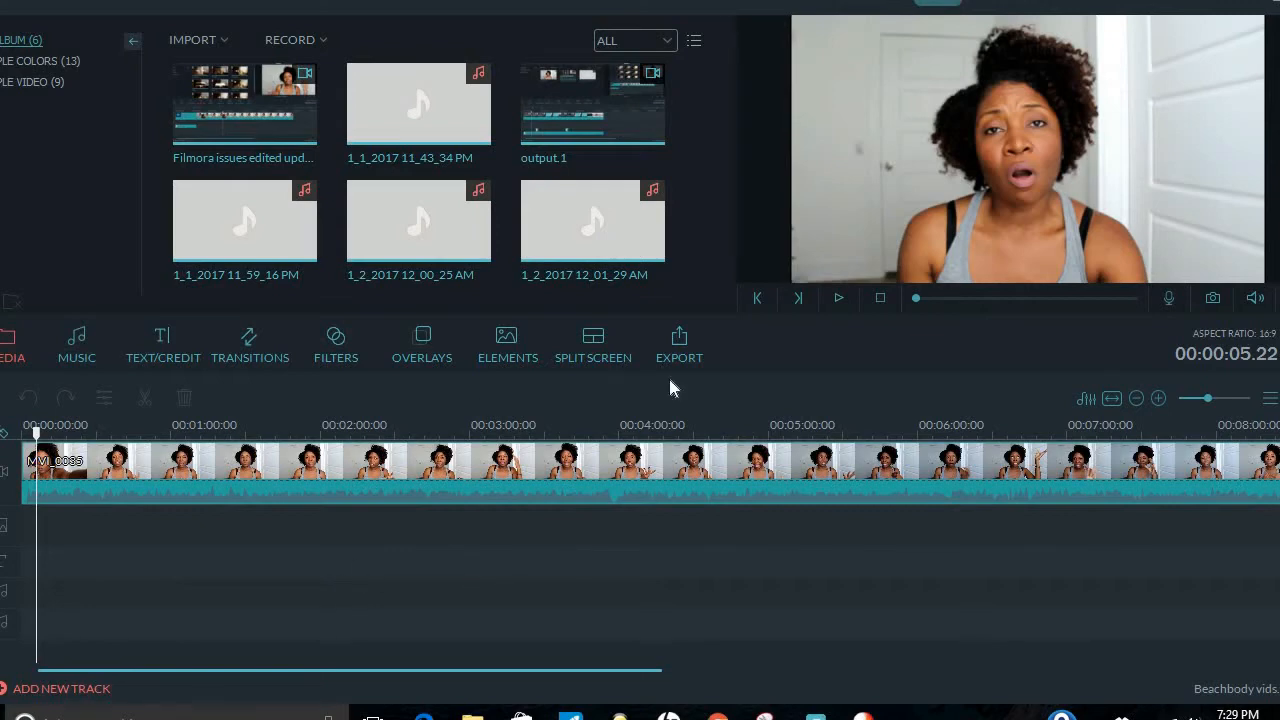
pyautogui.moveTo(750, 414)
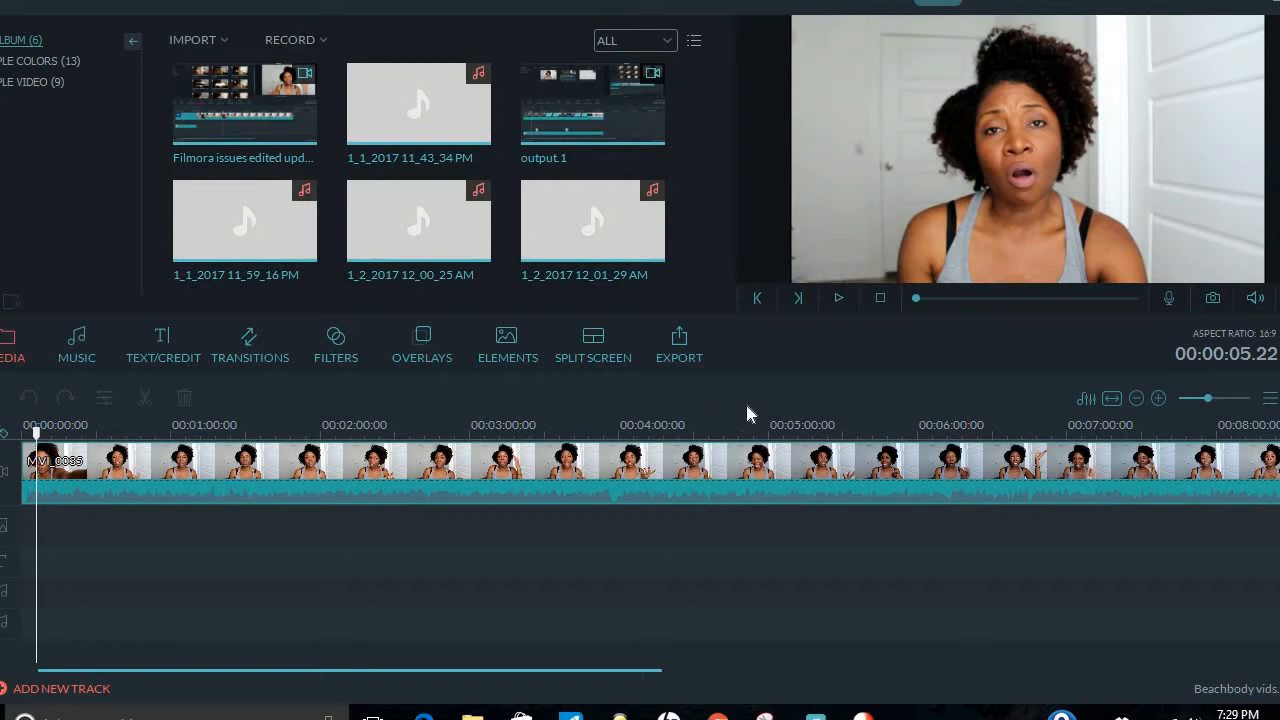
pyautogui.moveTo(906, 462)
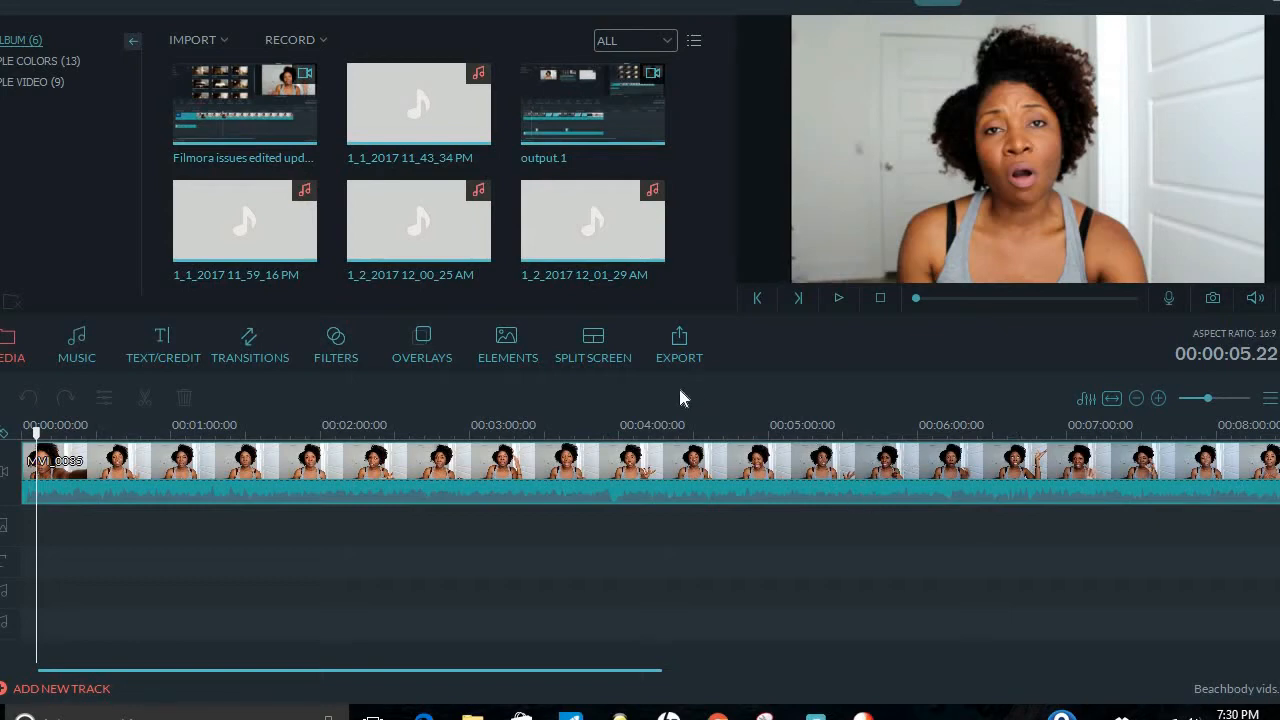
pyautogui.moveTo(652, 424)
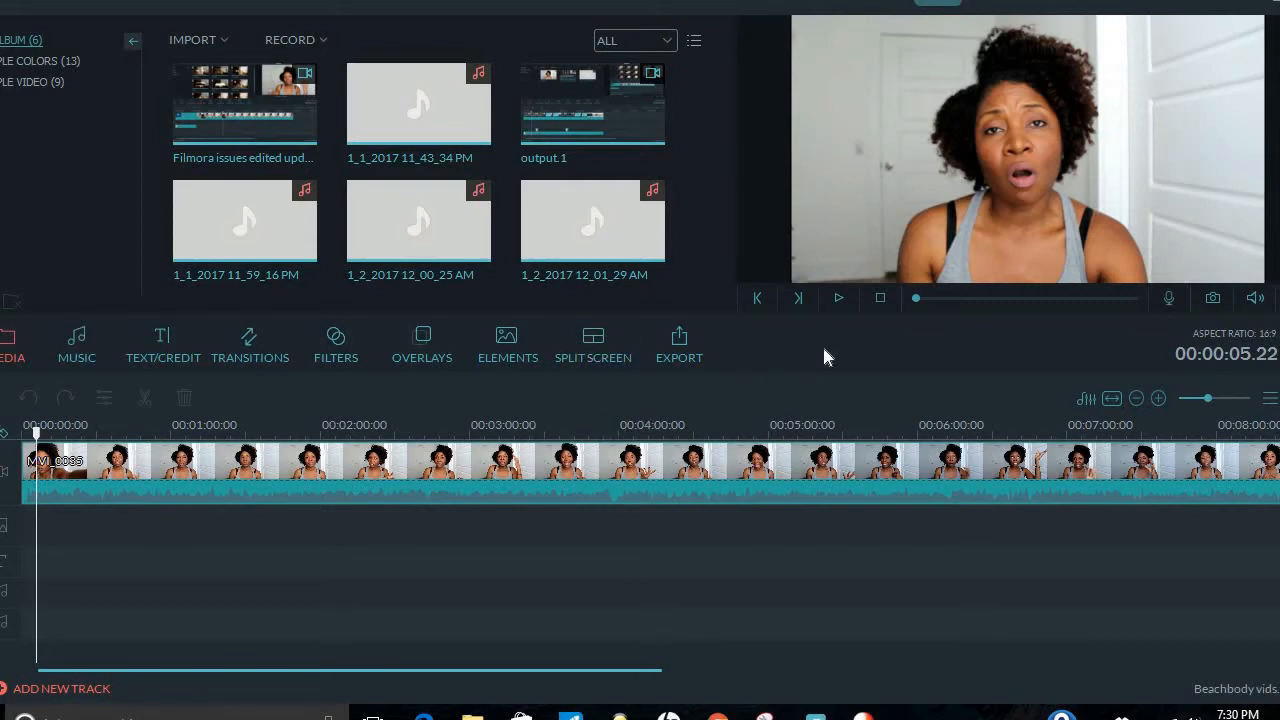
pyautogui.moveTo(844, 312)
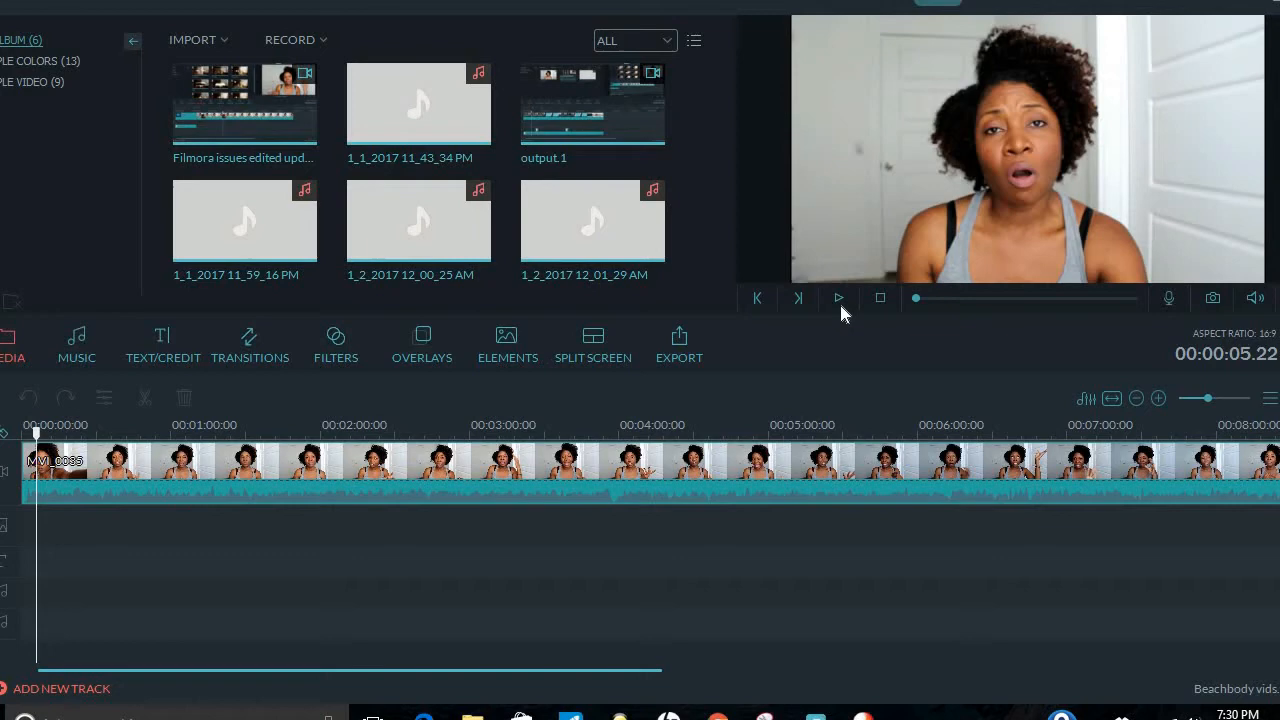
# Step: Preview the project briefly, then bring up the export options
pyautogui.click(838, 296)
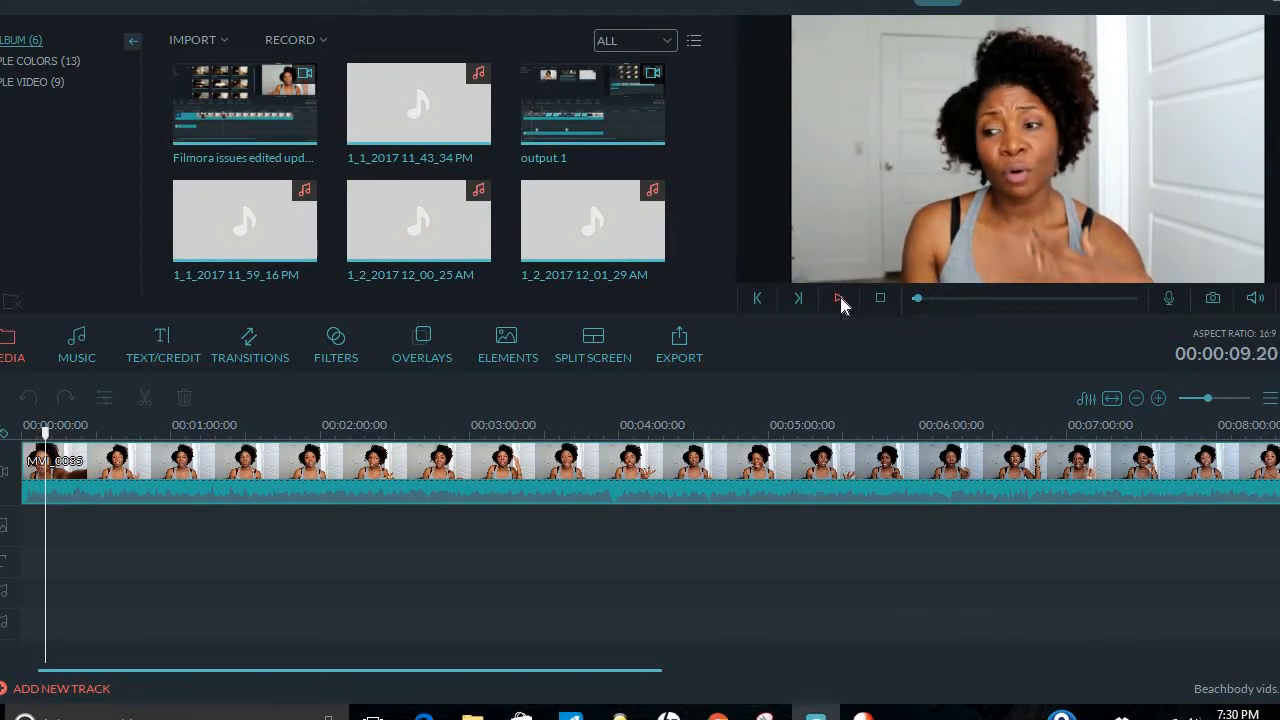
pyautogui.click(838, 296)
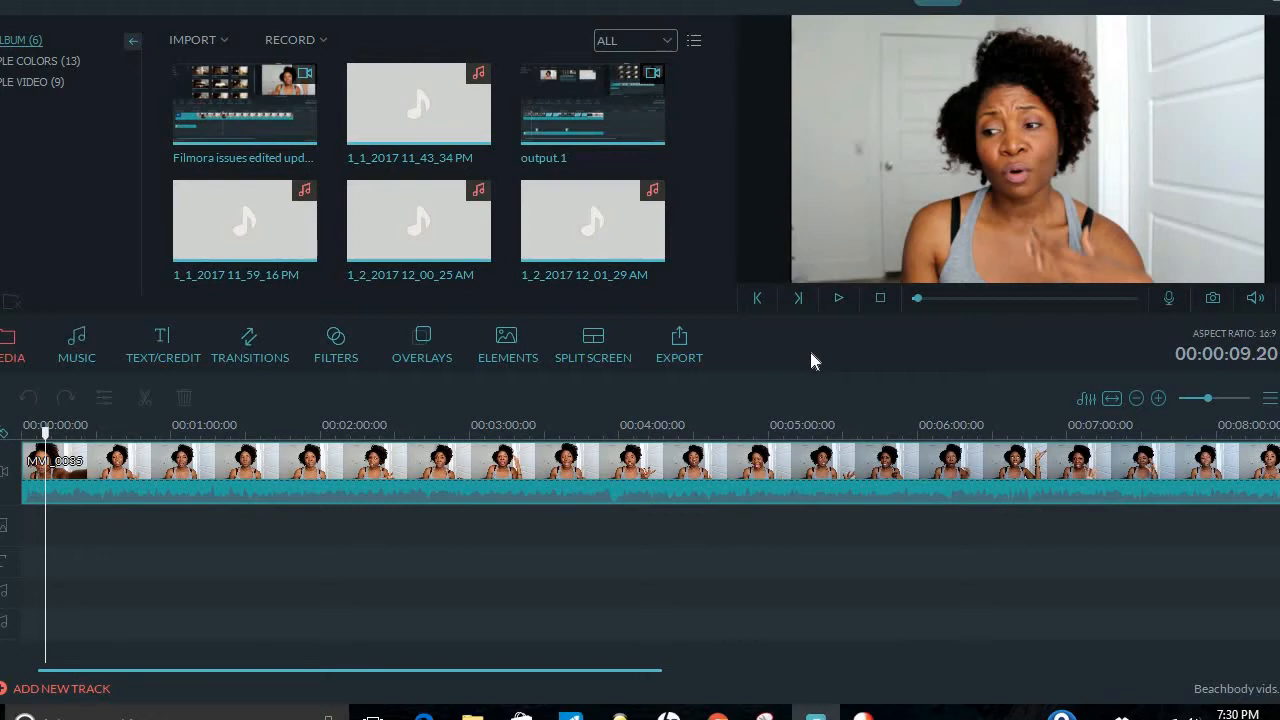
pyautogui.moveTo(756, 358)
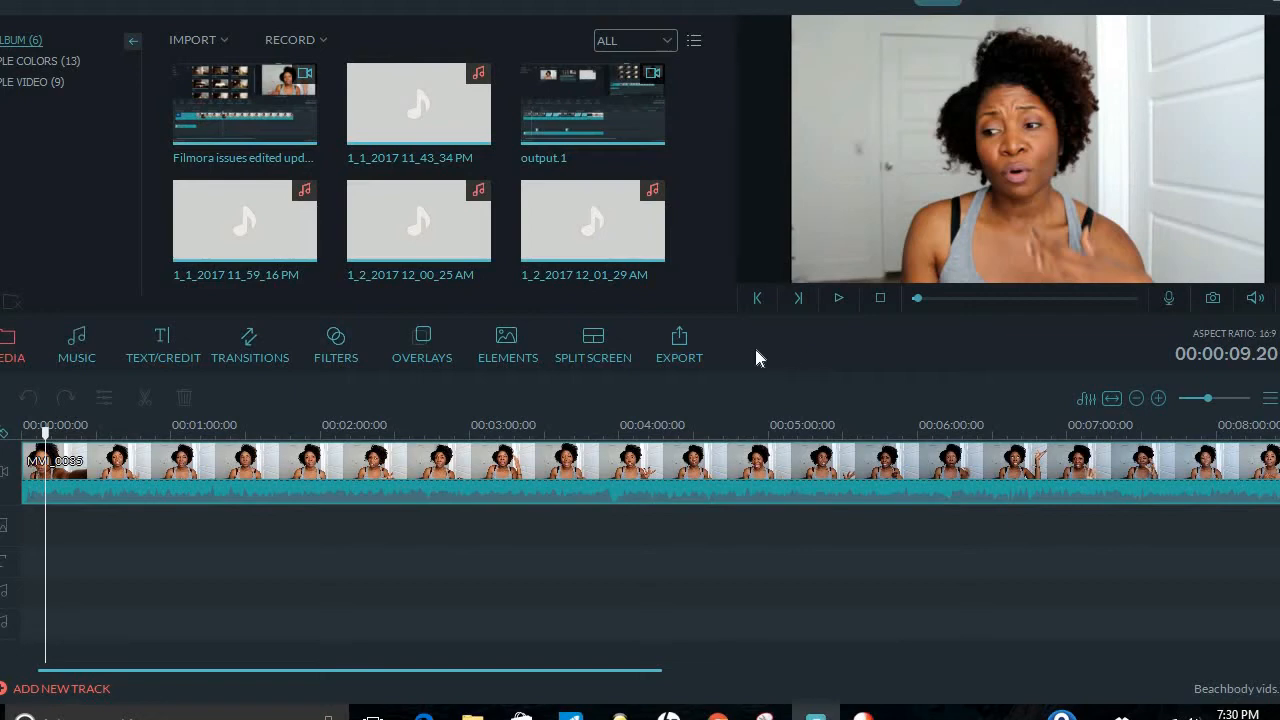
pyautogui.moveTo(826, 370)
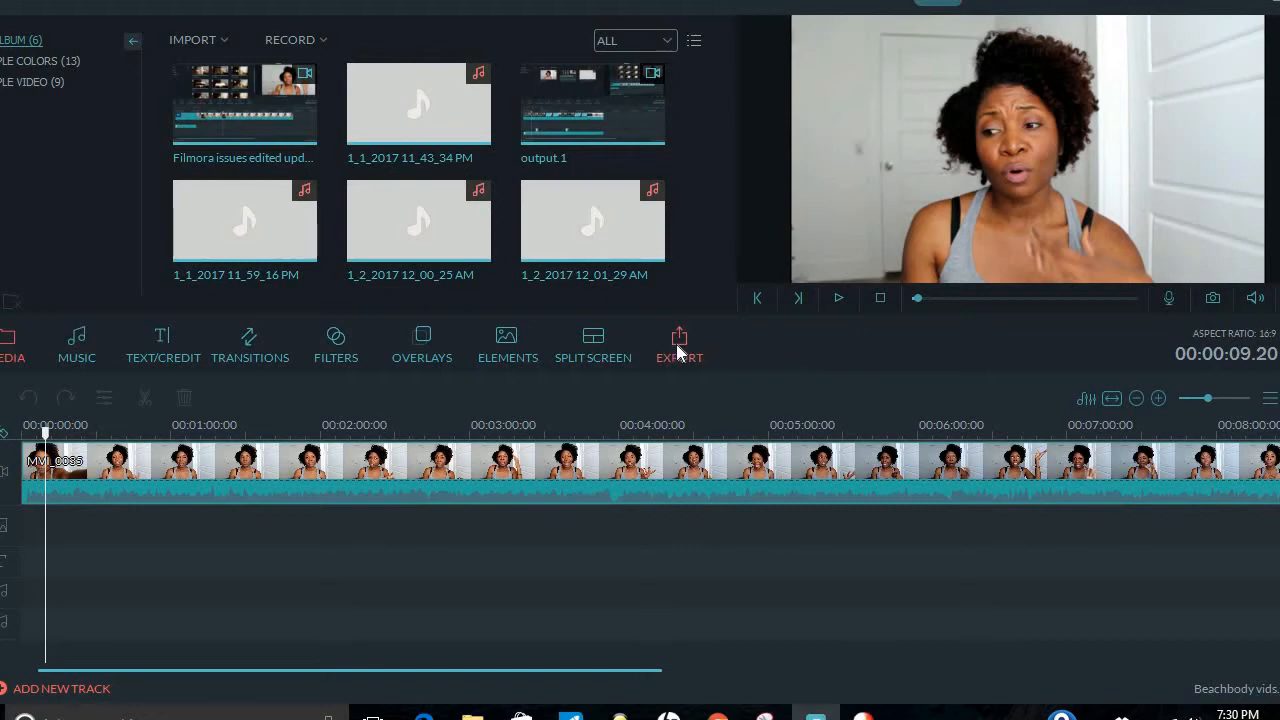
pyautogui.click(680, 344)
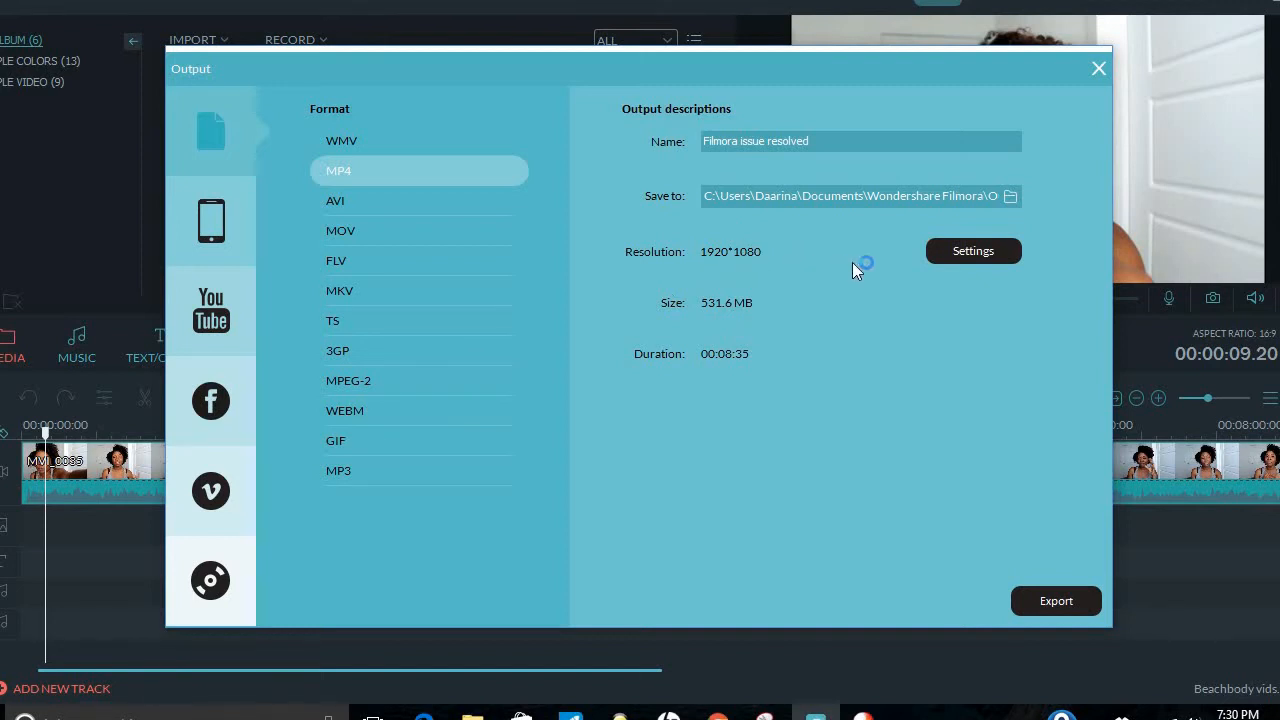
pyautogui.moveTo(972, 250)
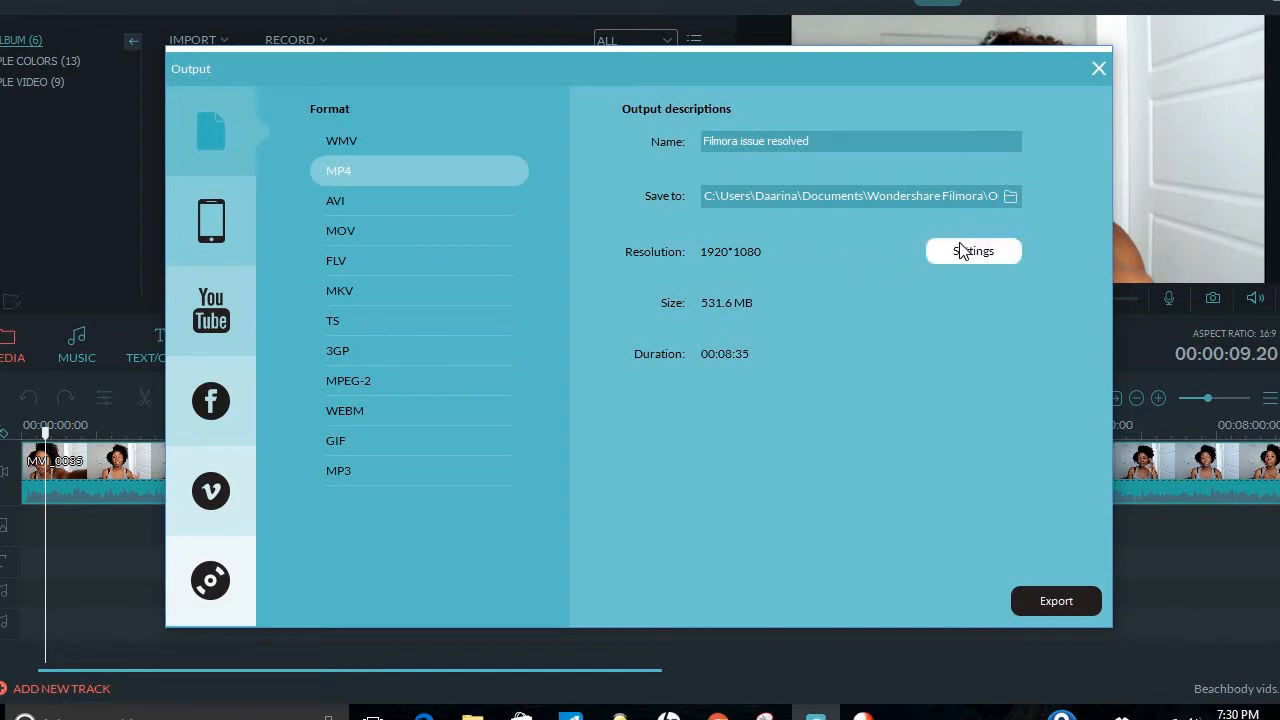
# Step: Confirm 1280*720 in the encoding settings and choose WMV as the output format
pyautogui.click(972, 252)
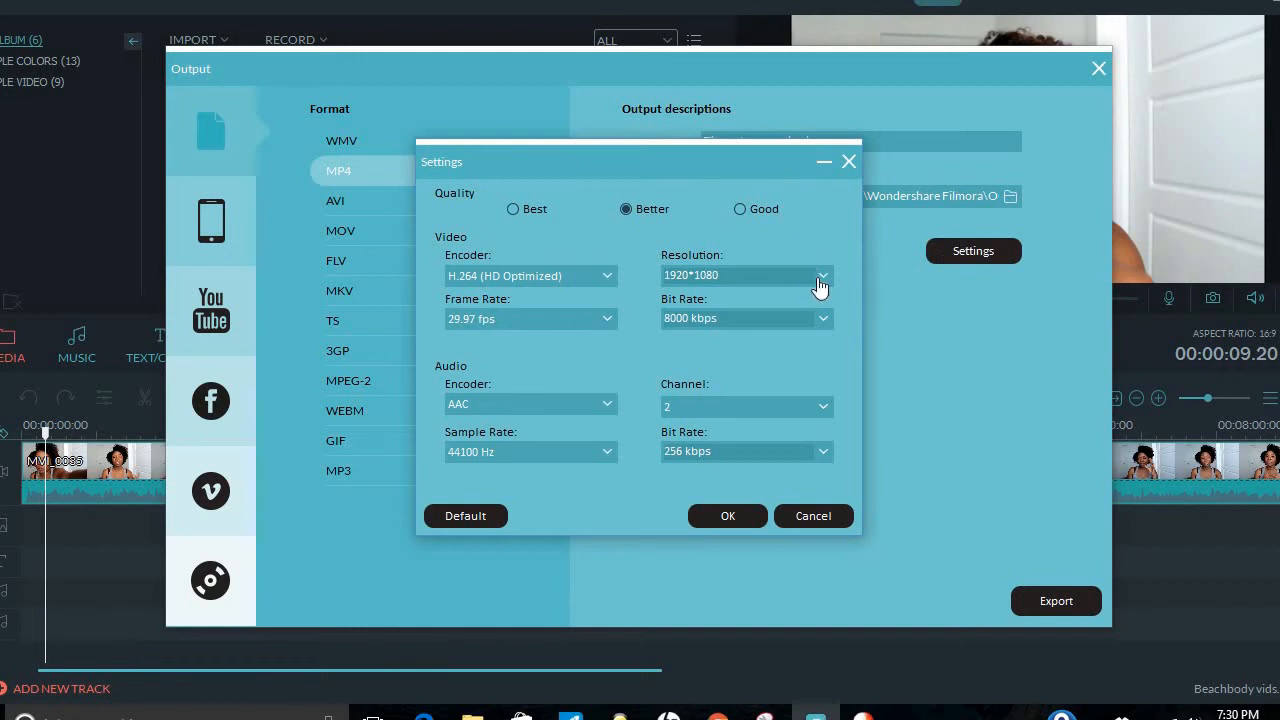
pyautogui.click(822, 276)
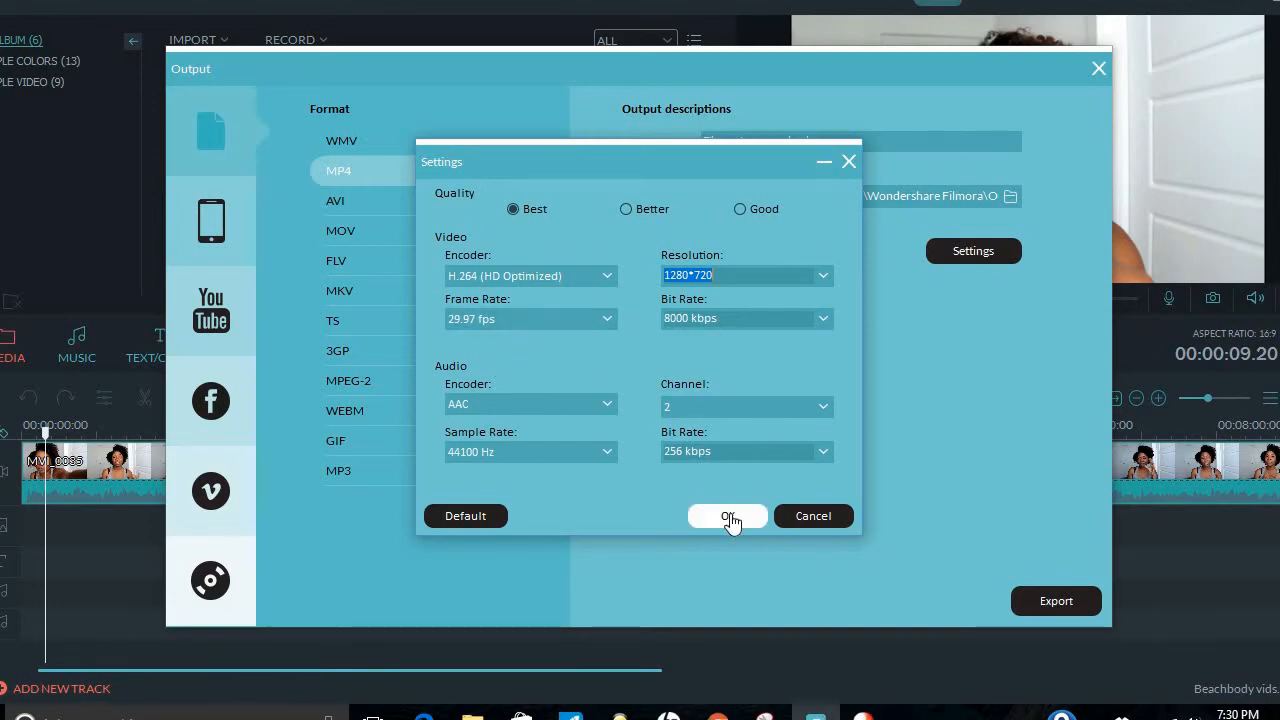
pyautogui.click(728, 516)
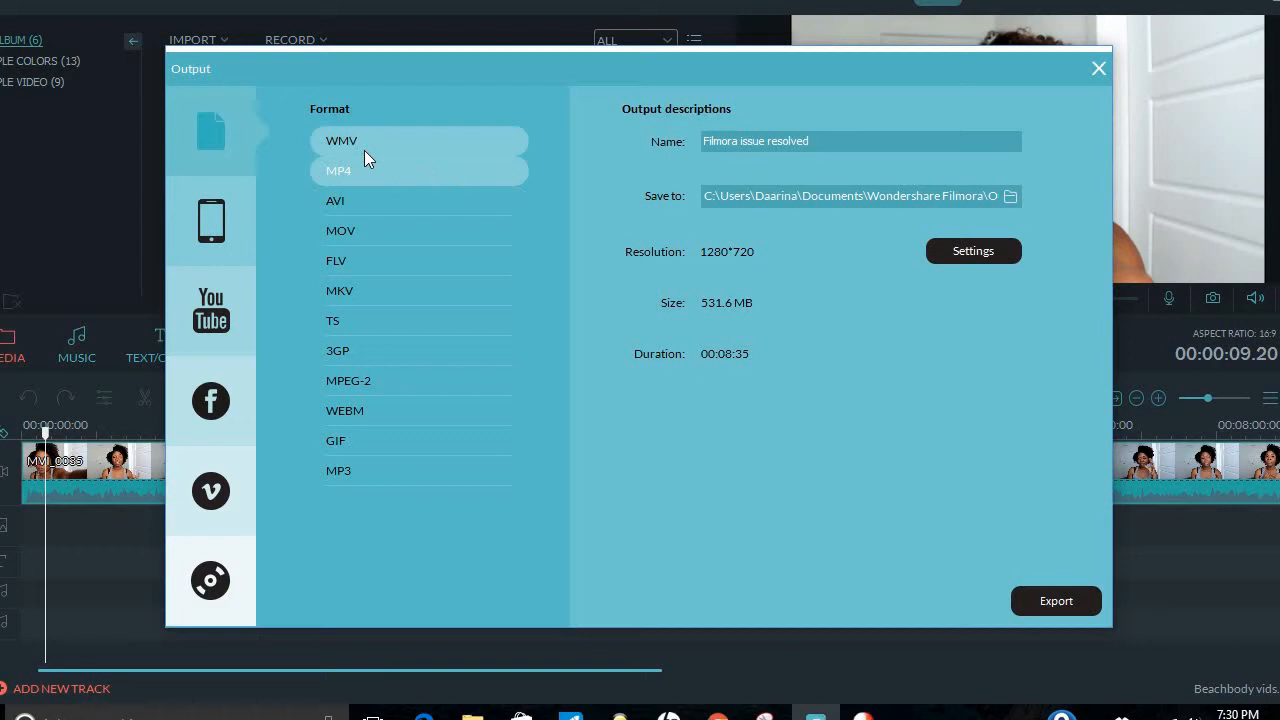
pyautogui.click(342, 140)
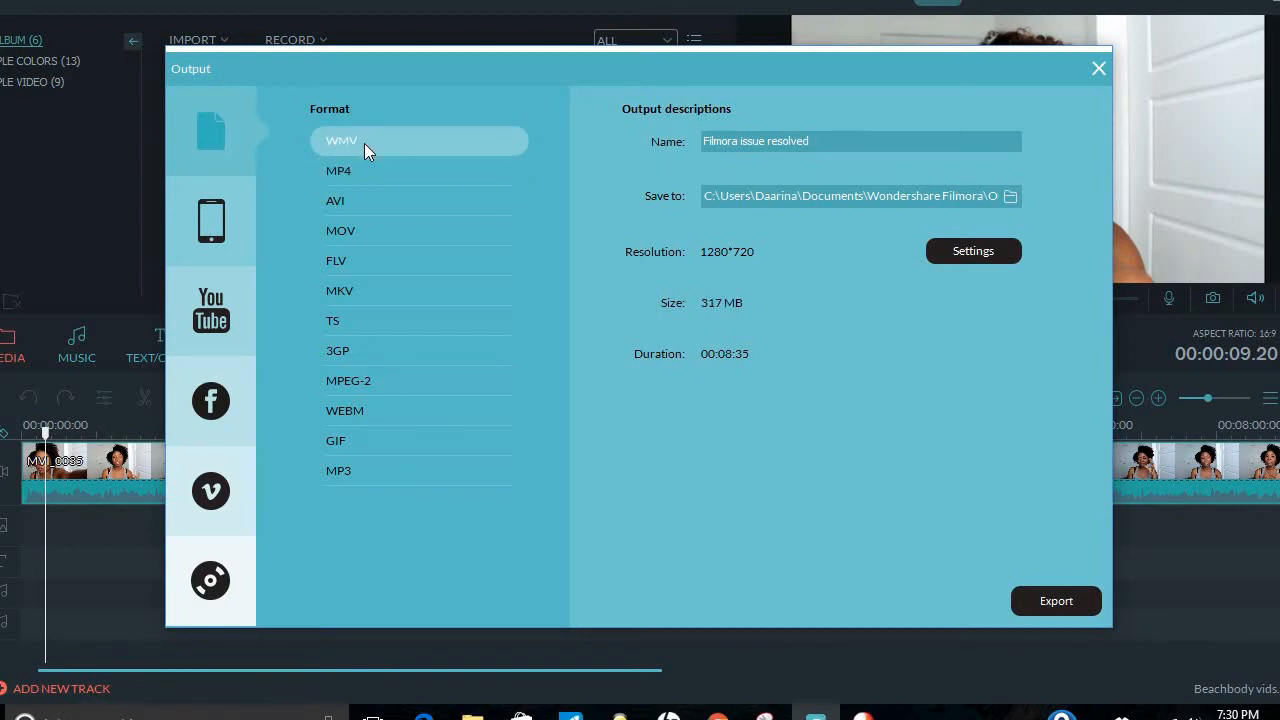
pyautogui.moveTo(376, 150)
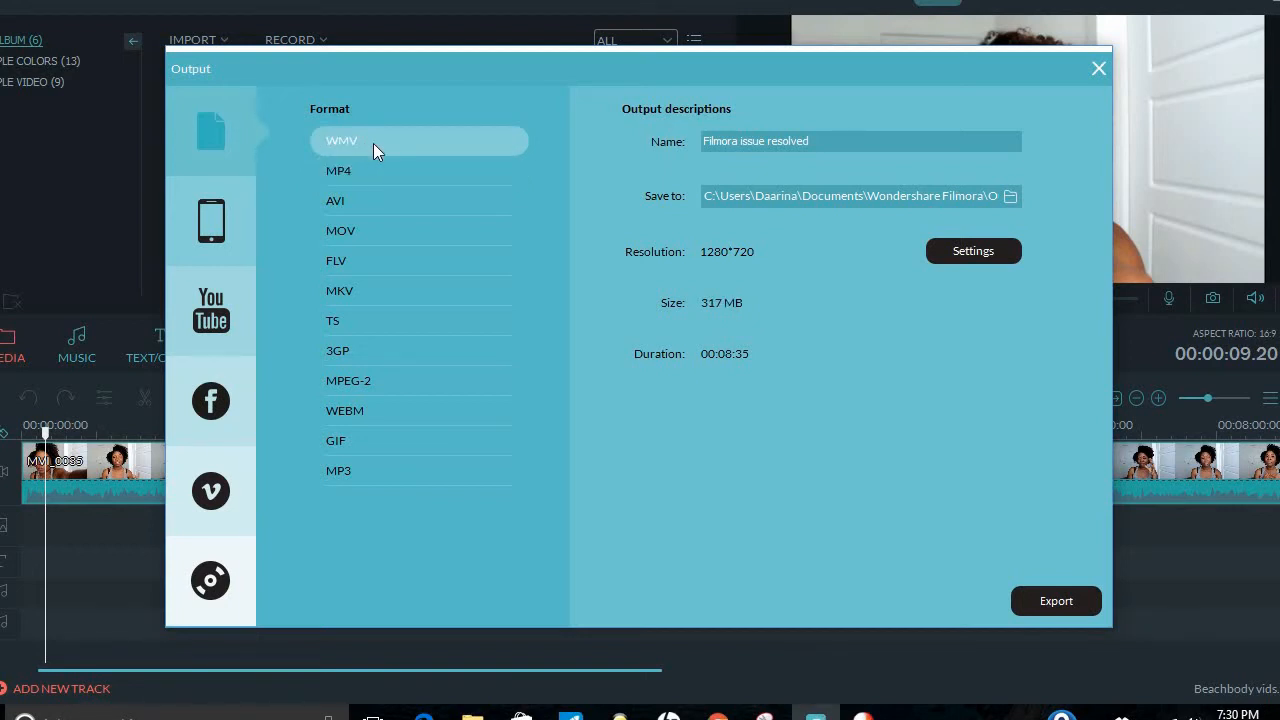
pyautogui.moveTo(1034, 628)
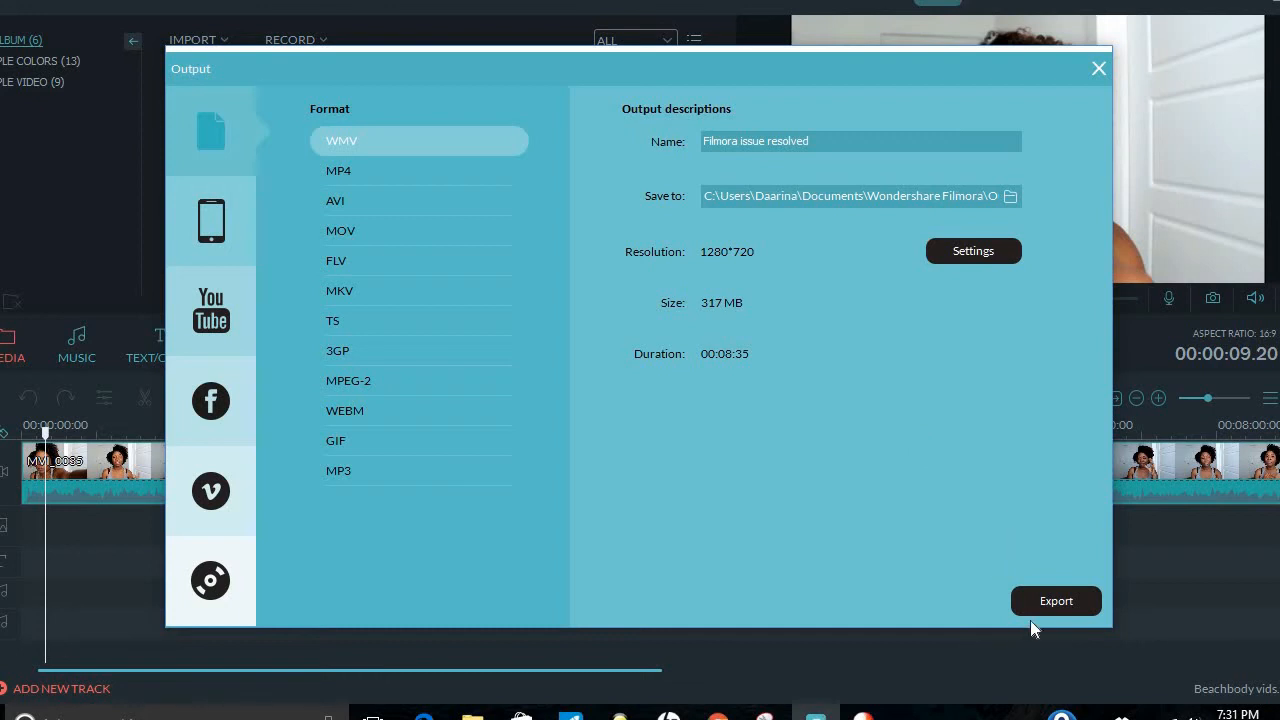
pyautogui.moveTo(1078, 148)
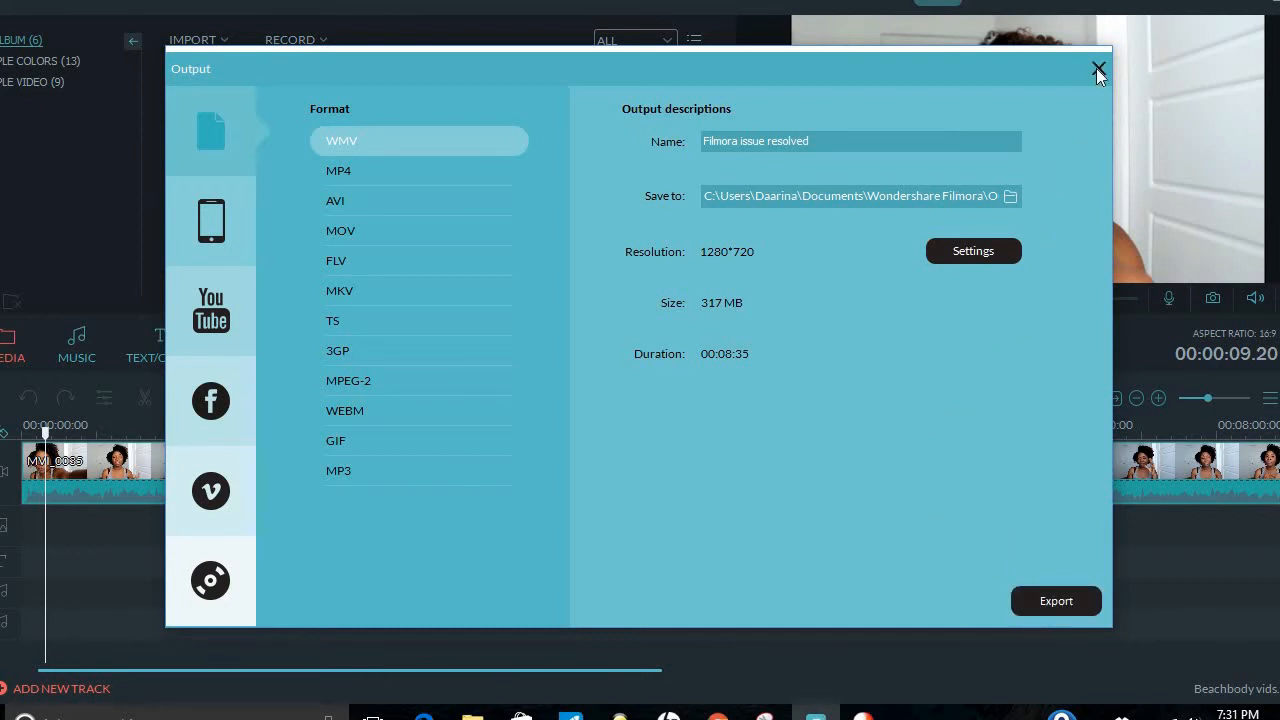
# Step: Close the export window and load the recent project Beachbody vids updated.wve
pyautogui.click(1098, 68)
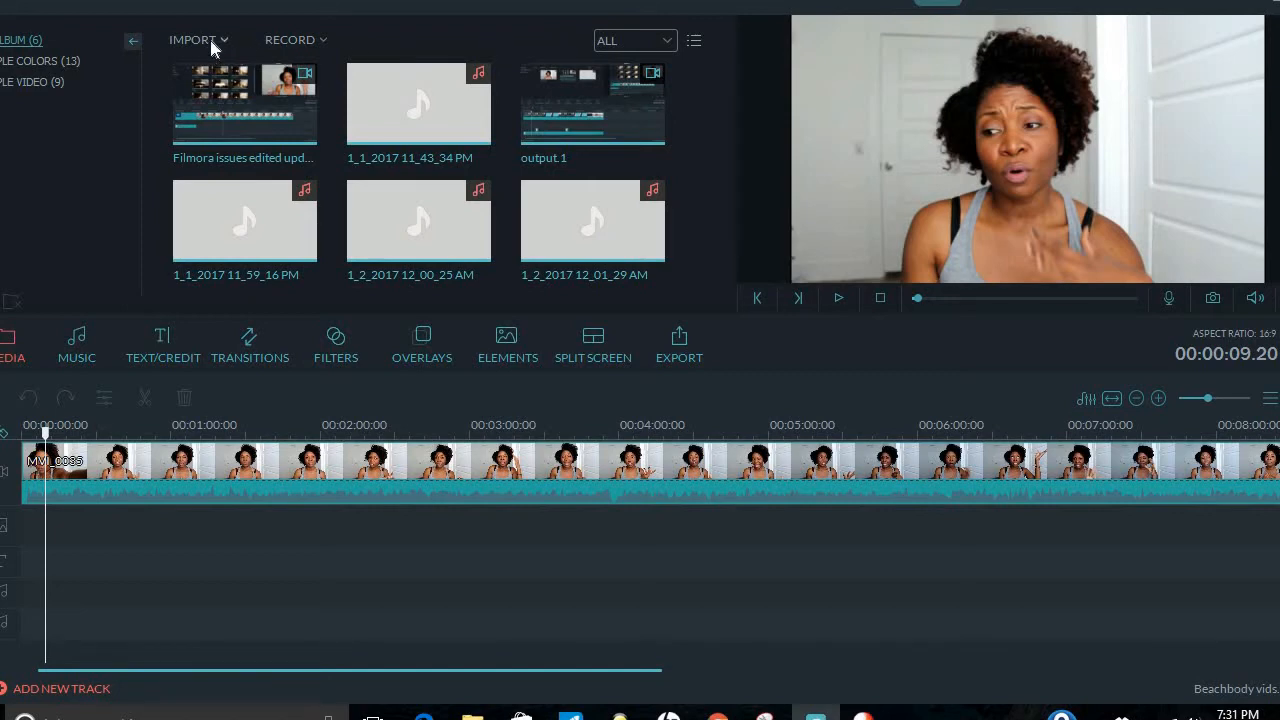
pyautogui.click(196, 40)
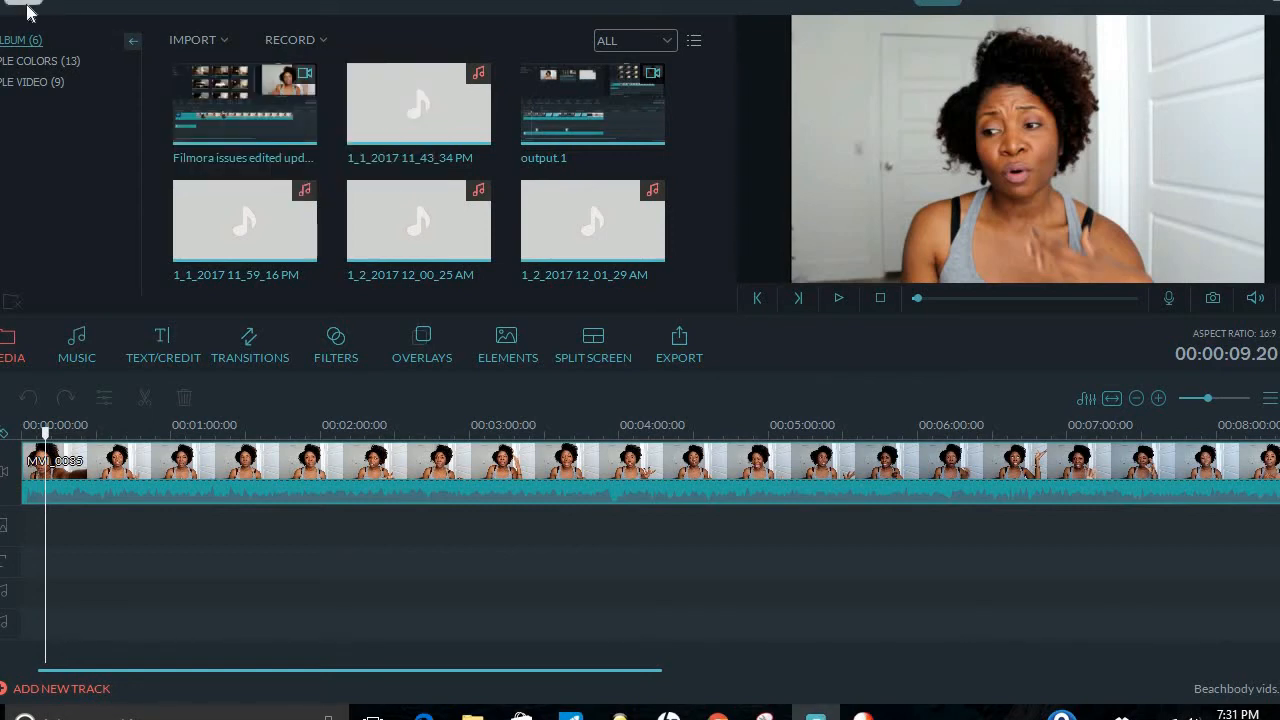
pyautogui.click(20, 10)
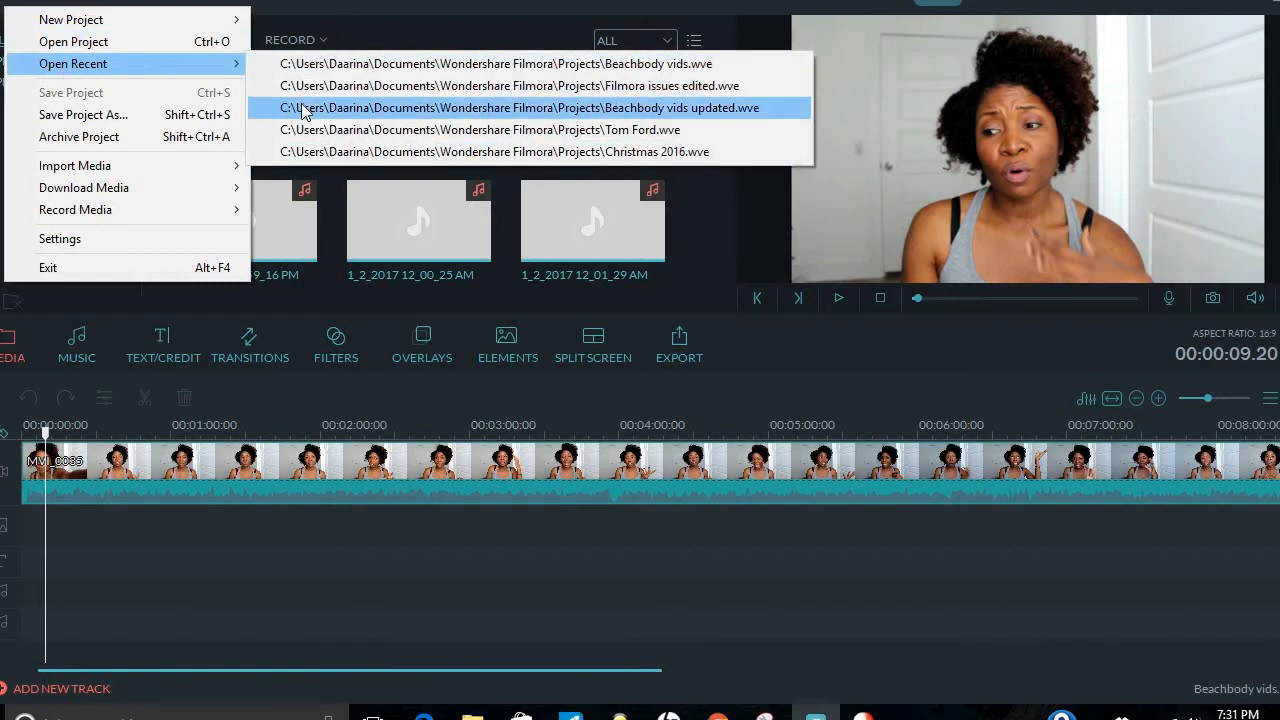
pyautogui.click(520, 108)
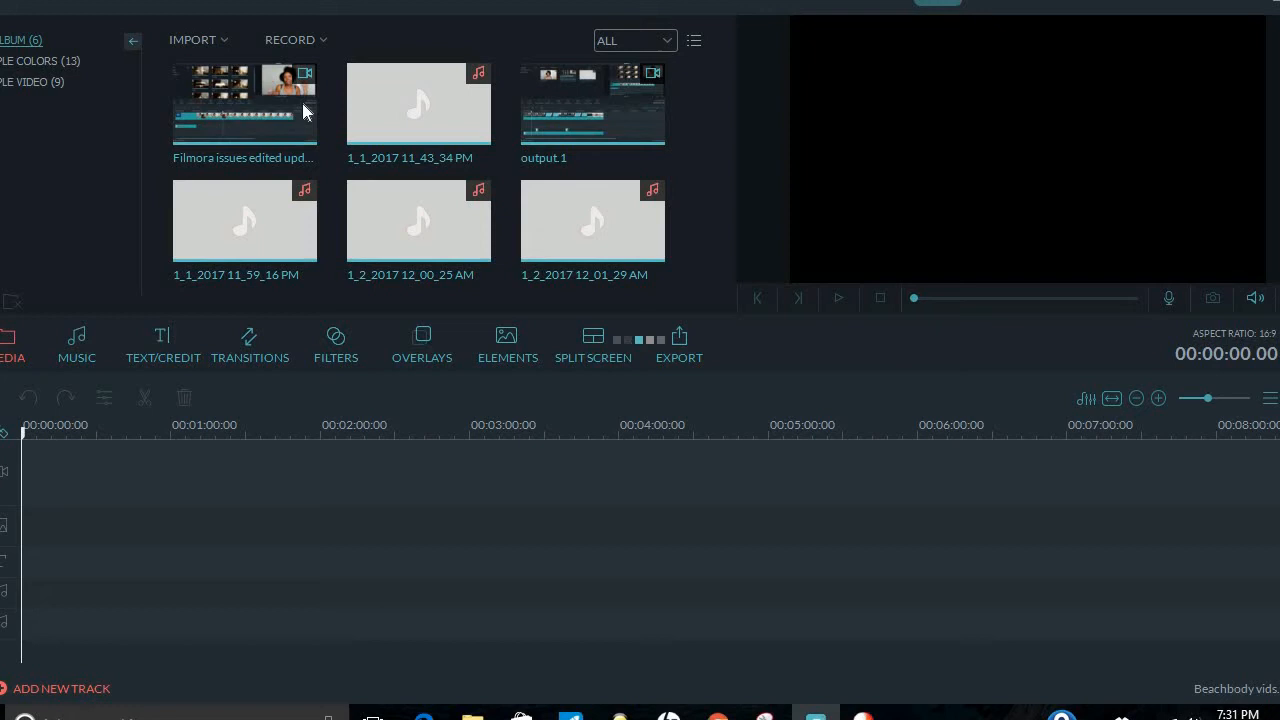
pyautogui.click(244, 220)
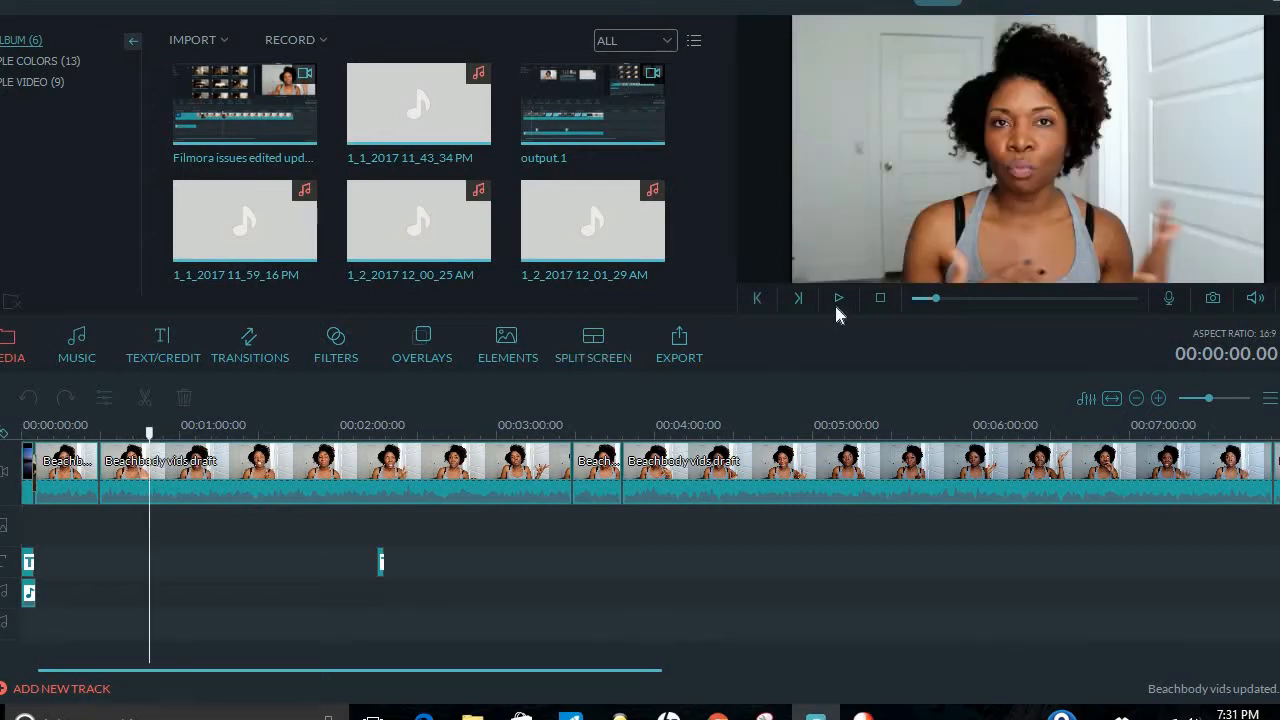
# Step: Play the Beachbody project in the preview and pause it around 00:00:53
pyautogui.click(838, 298)
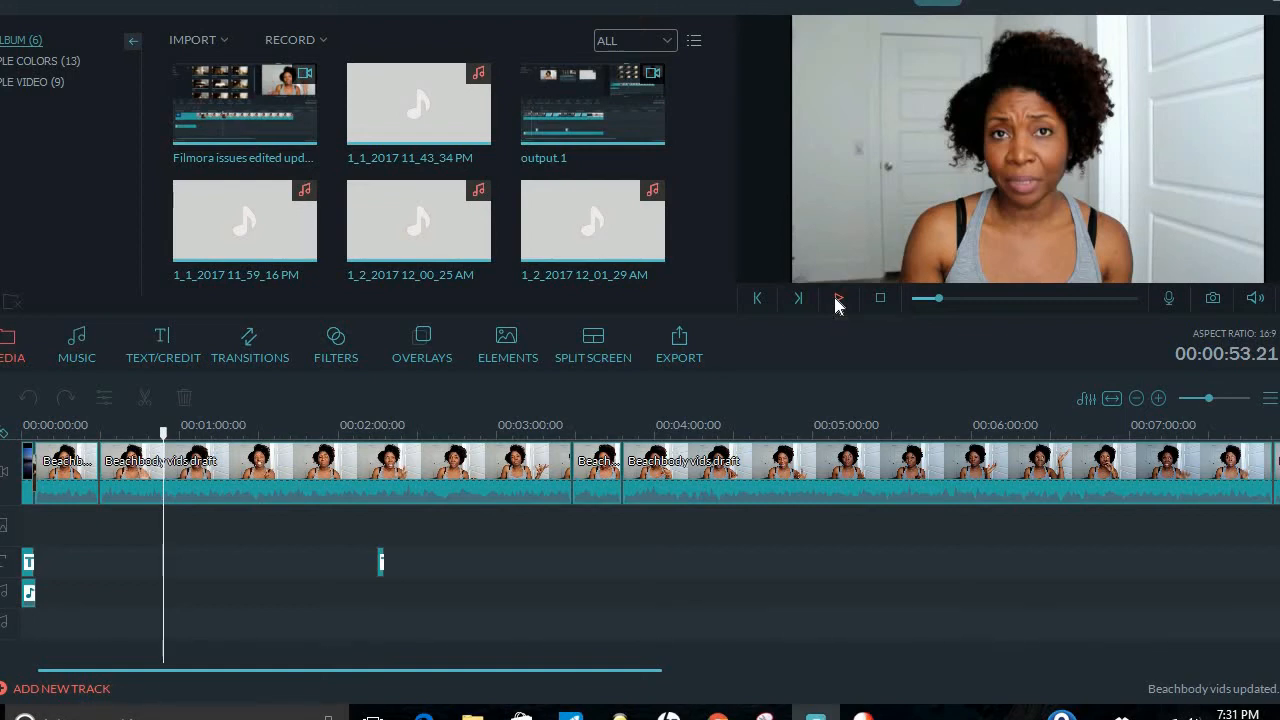
pyautogui.click(838, 298)
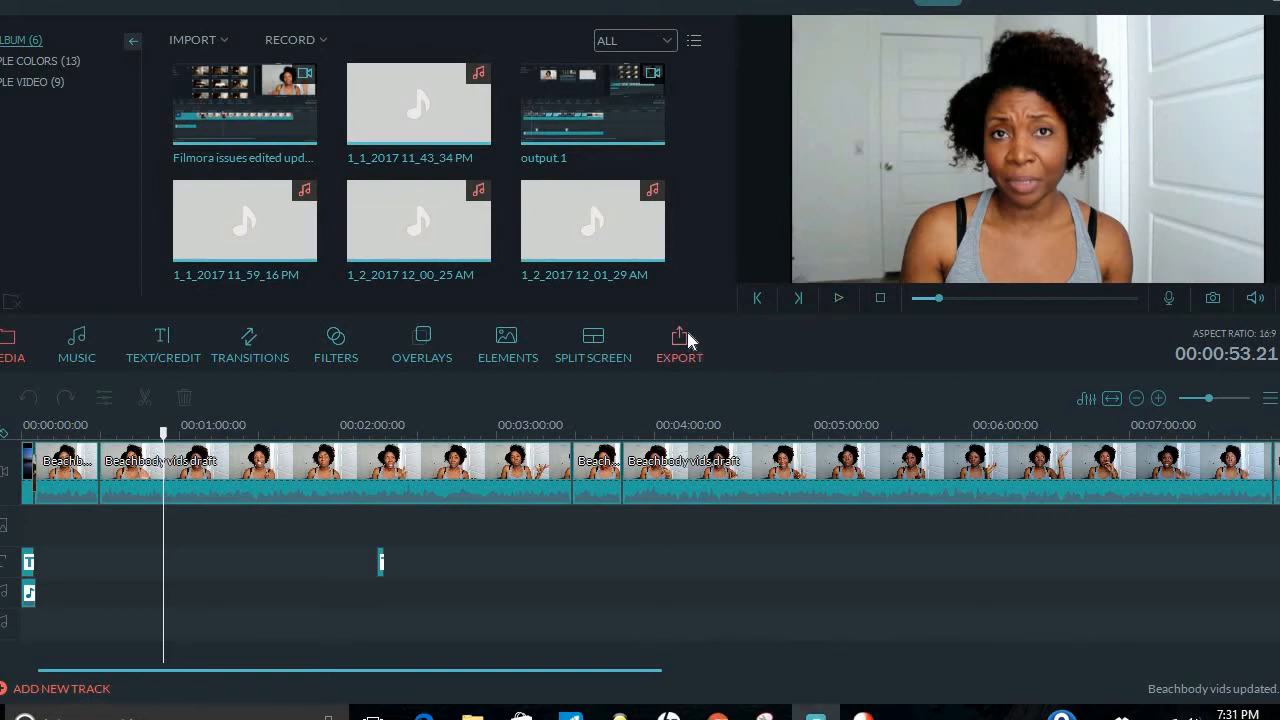
# Step: Set the export encoding resolution to 1920*1080 and confirm the settings
pyautogui.click(680, 344)
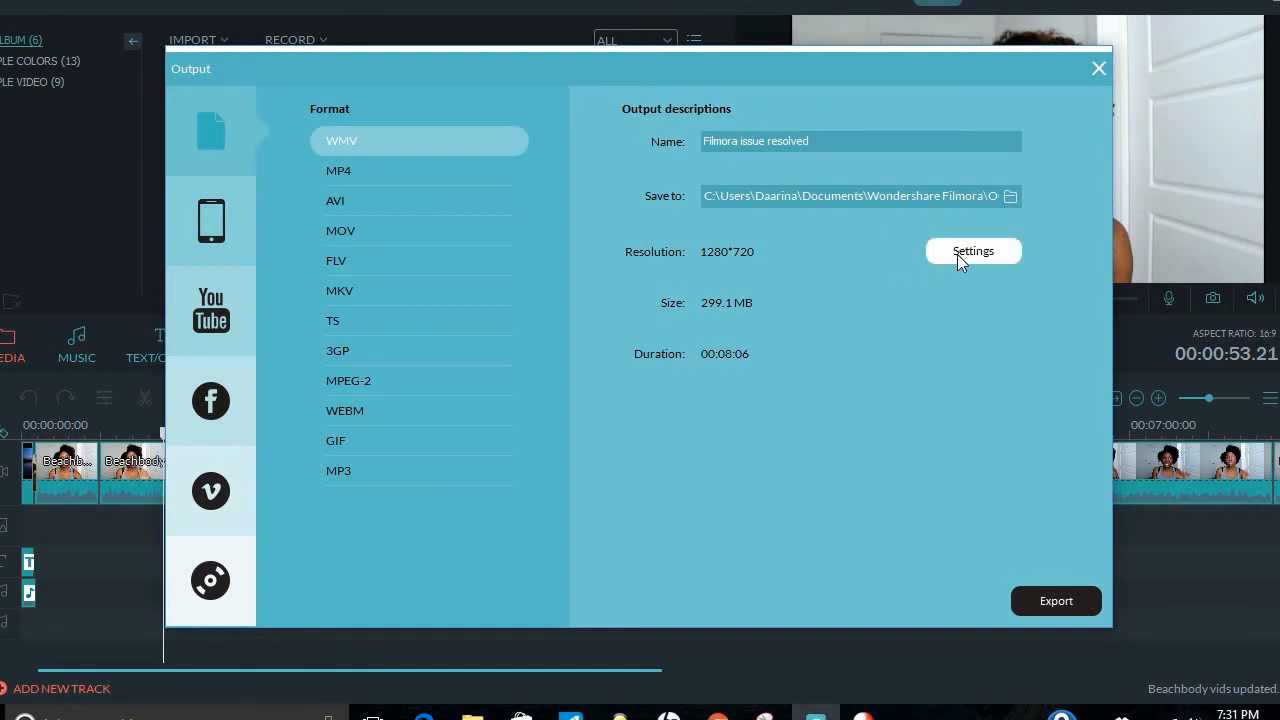
pyautogui.click(972, 252)
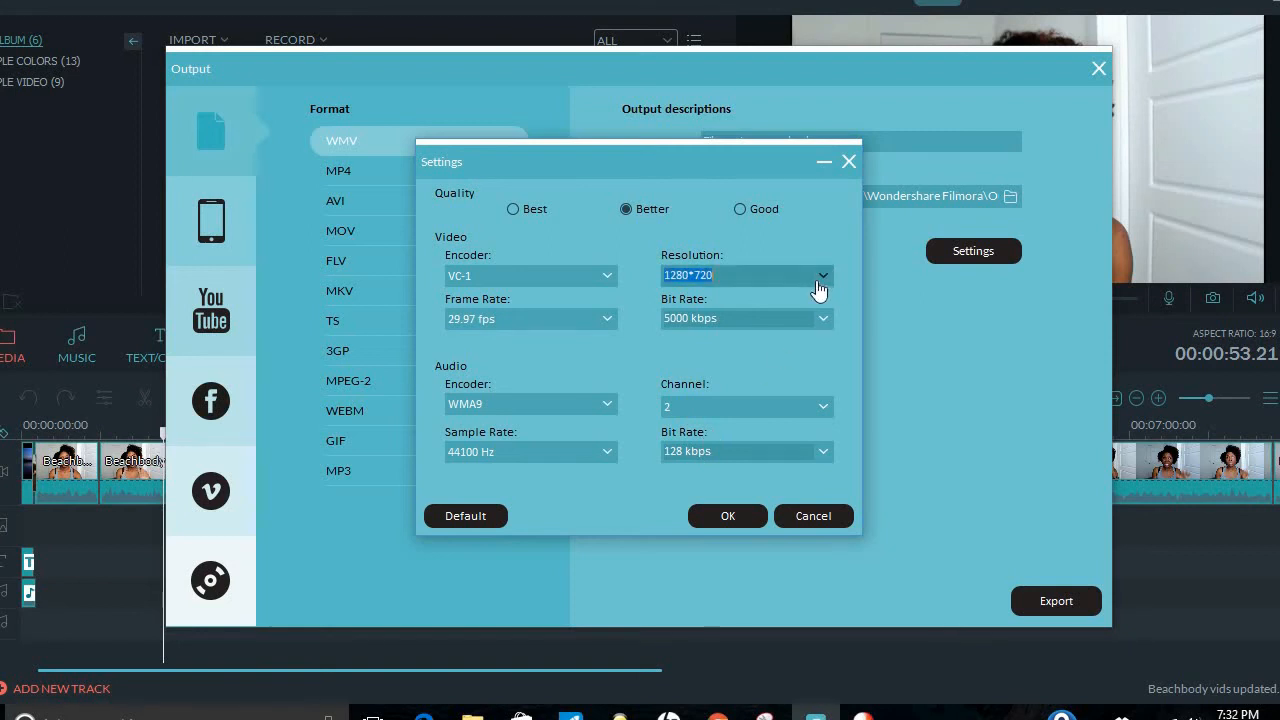
pyautogui.click(822, 276)
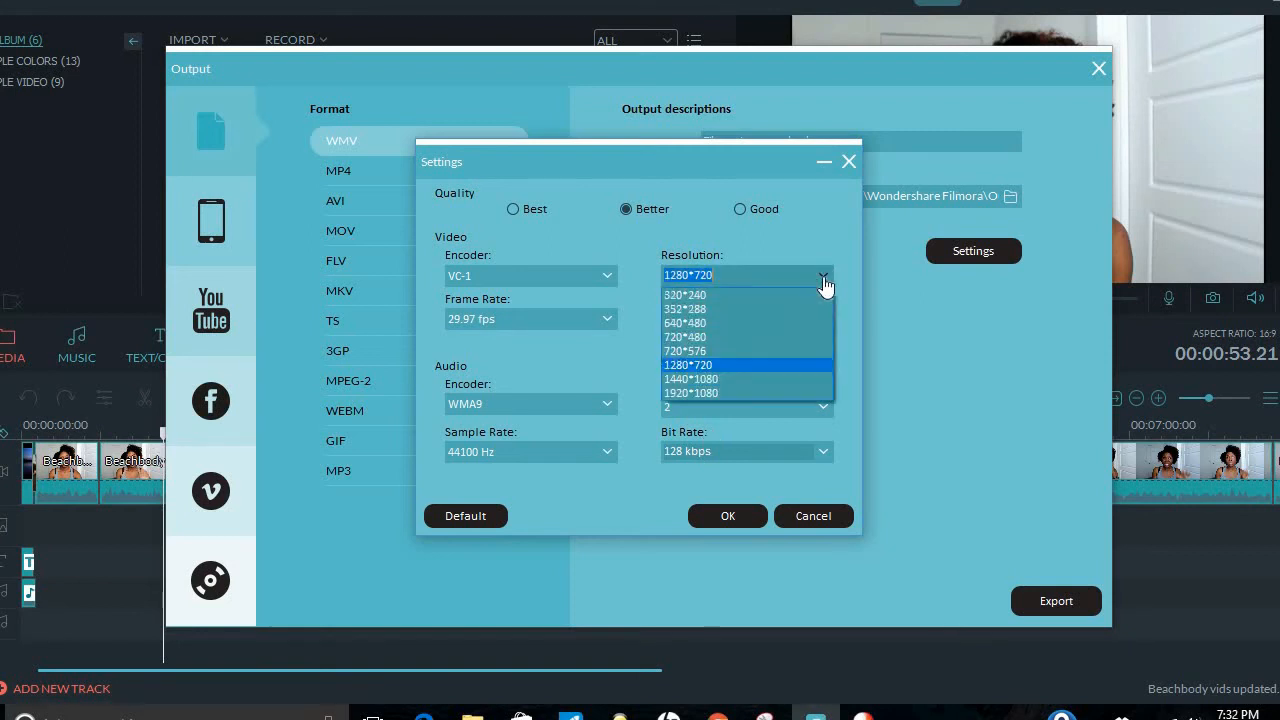
pyautogui.moveTo(764, 392)
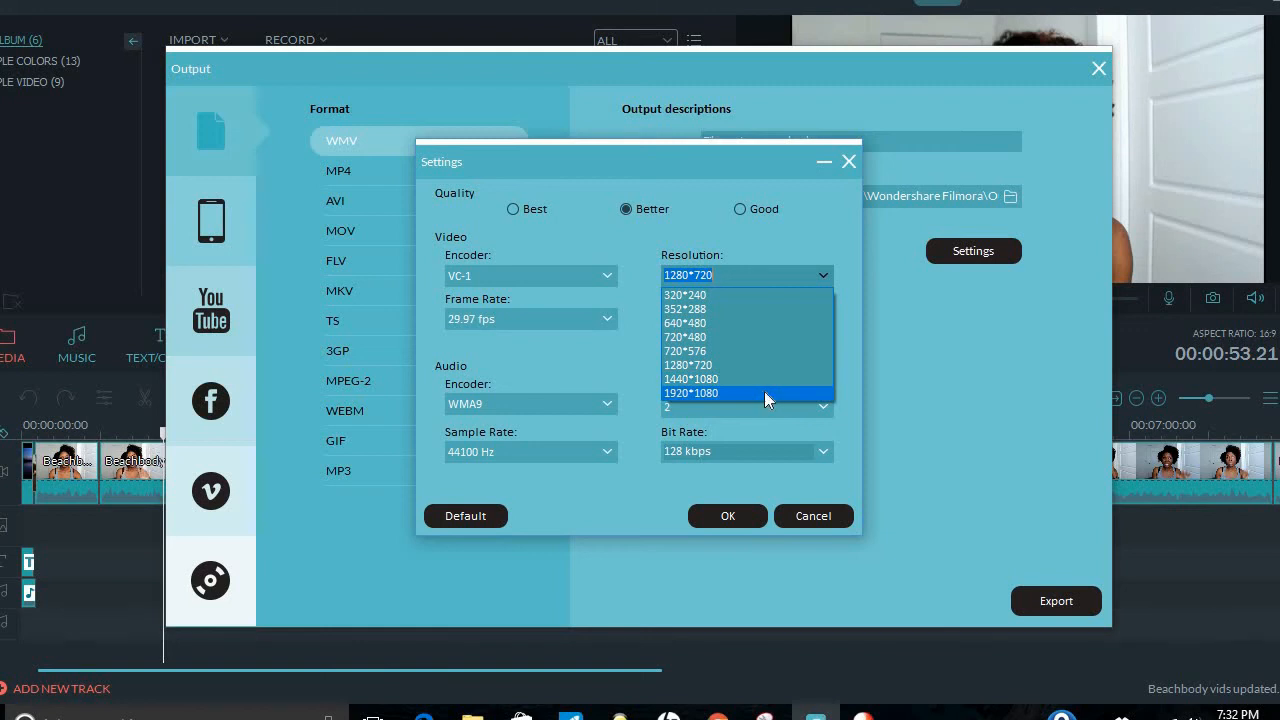
pyautogui.click(690, 392)
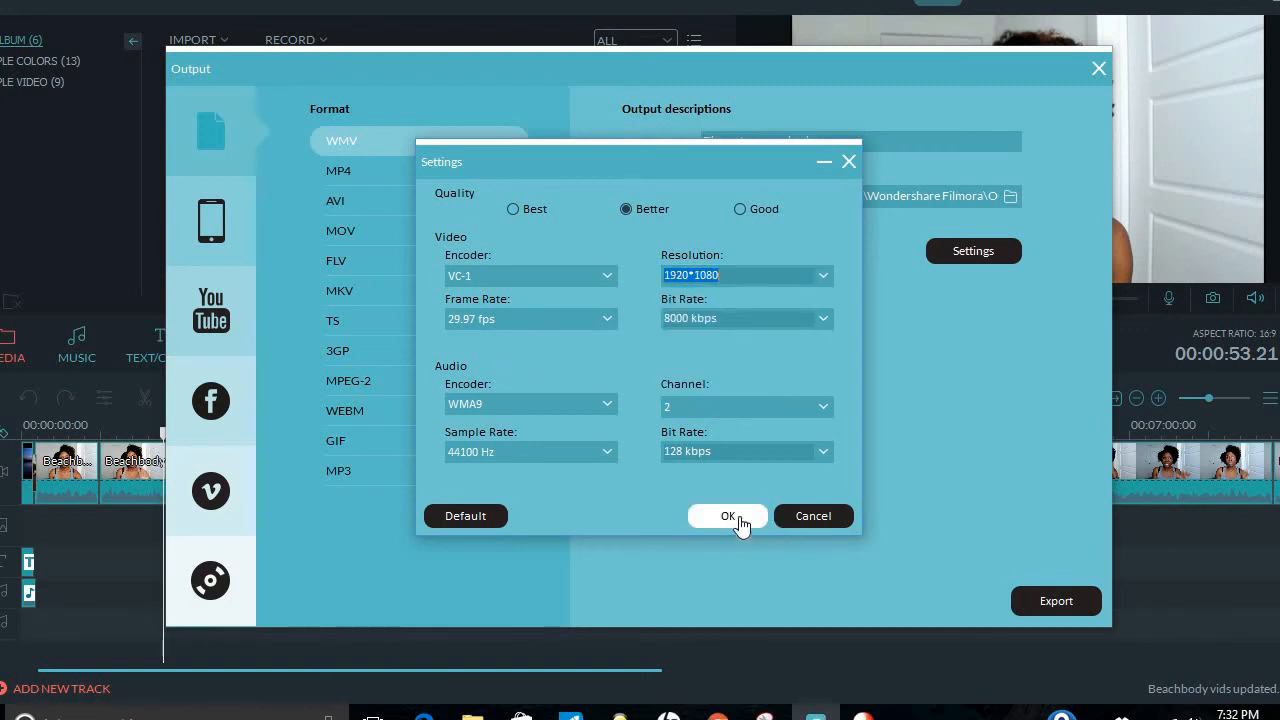
pyautogui.click(728, 516)
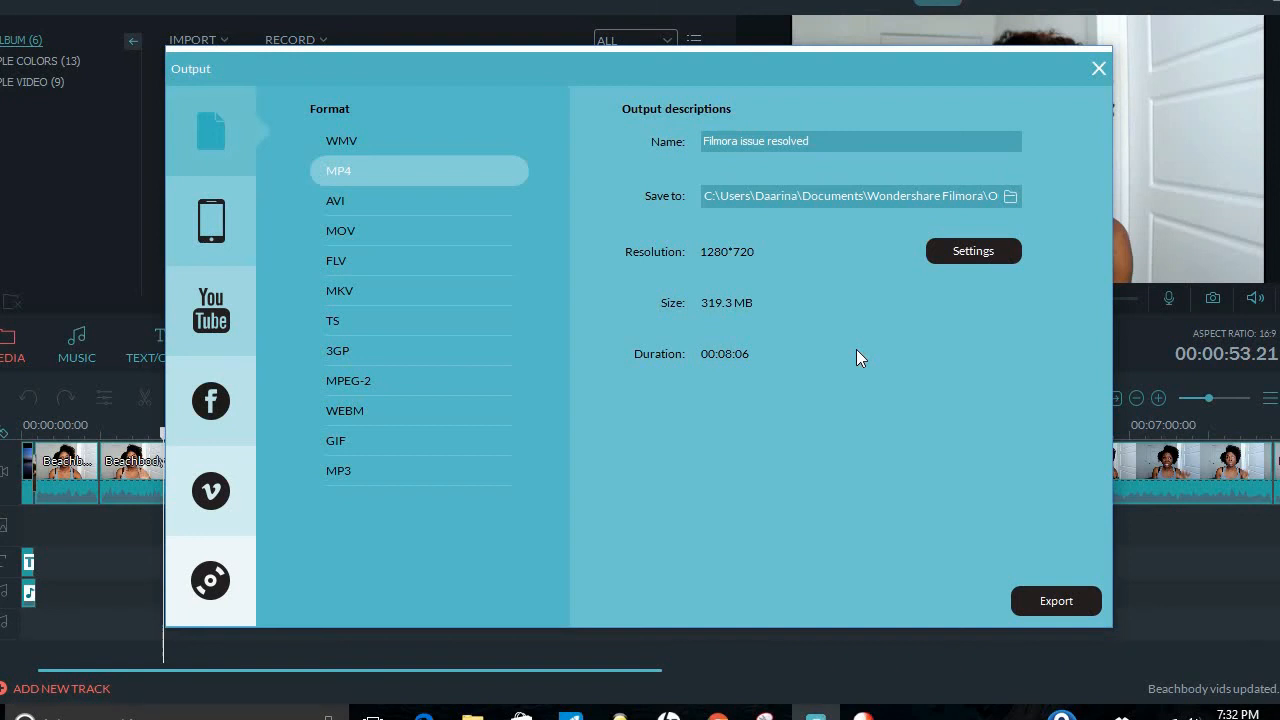
pyautogui.moveTo(1100, 70)
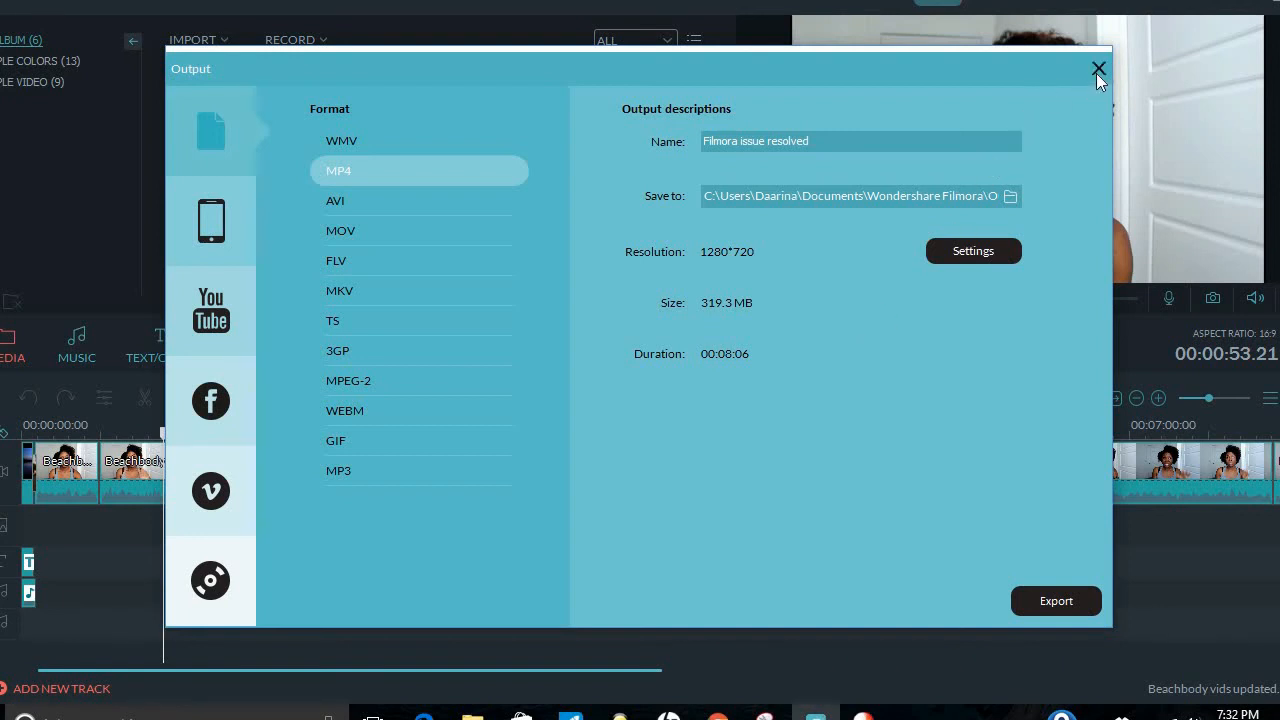